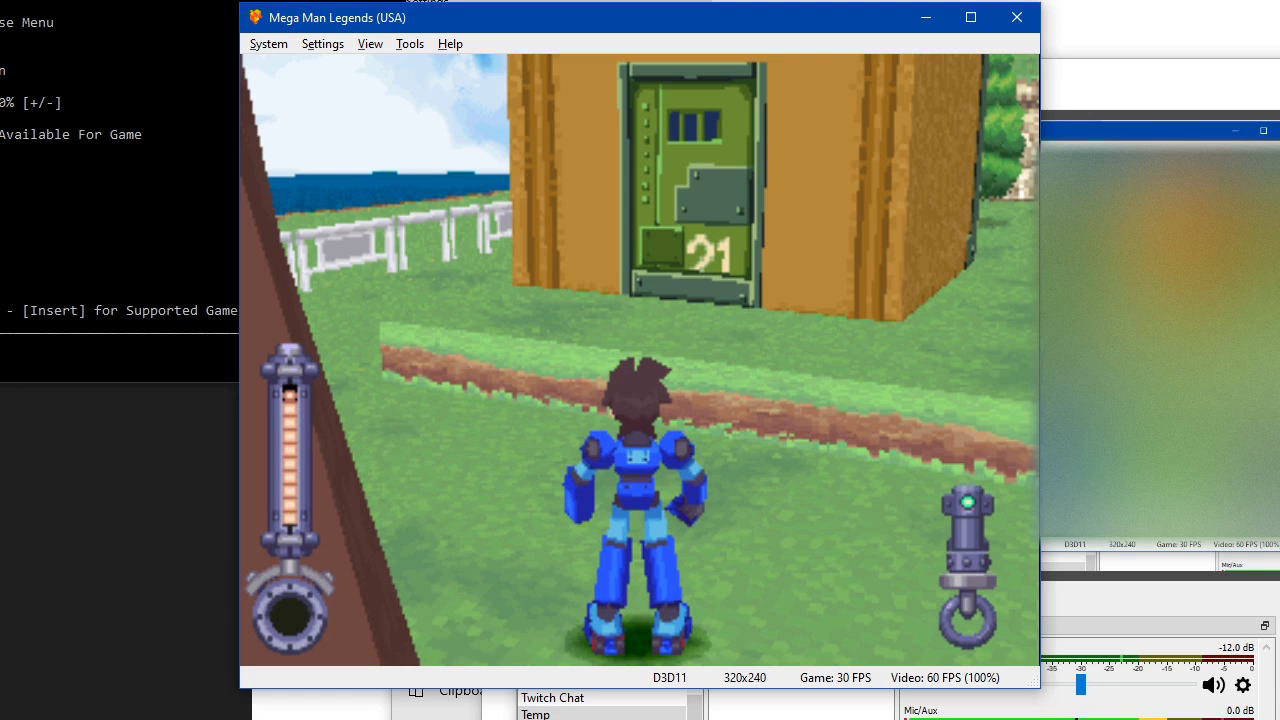
{"action": "mouse_move", "coordinate": [1016, 17]}
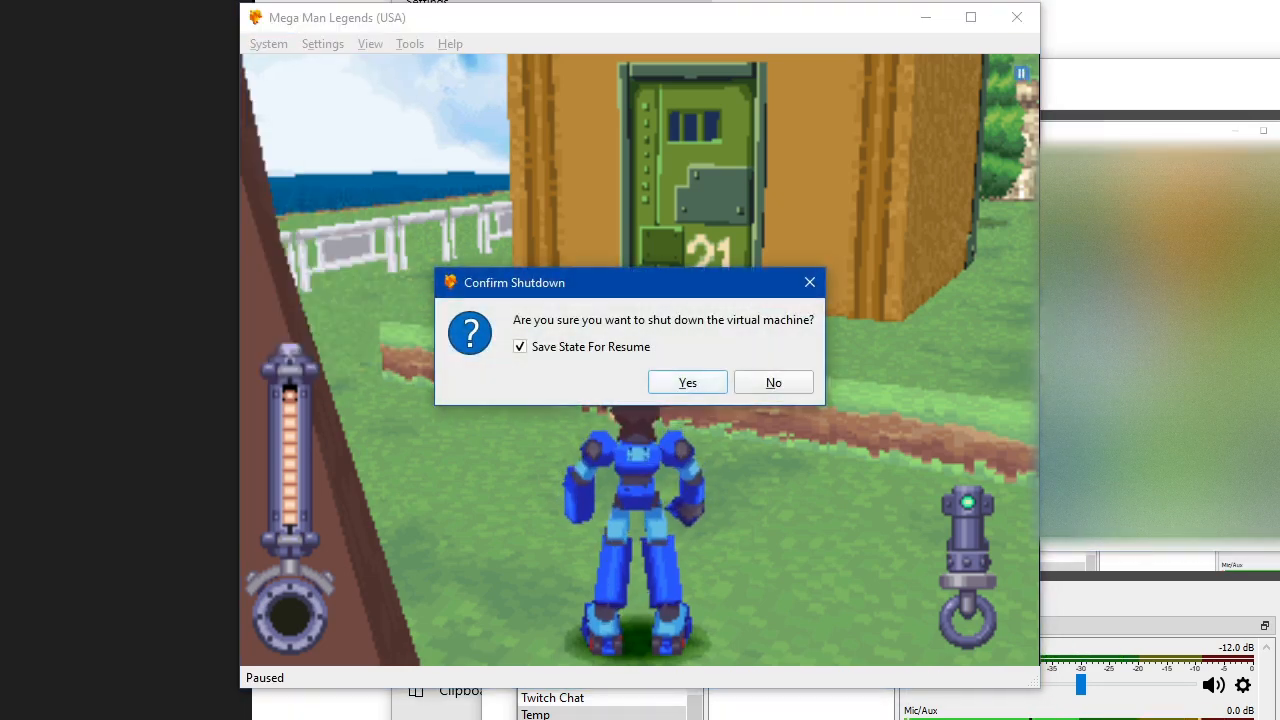
Step: Confirm shutting down Mega Man Legends with its resume save state kept
{"action": "left_click", "coordinate": [773, 382]}
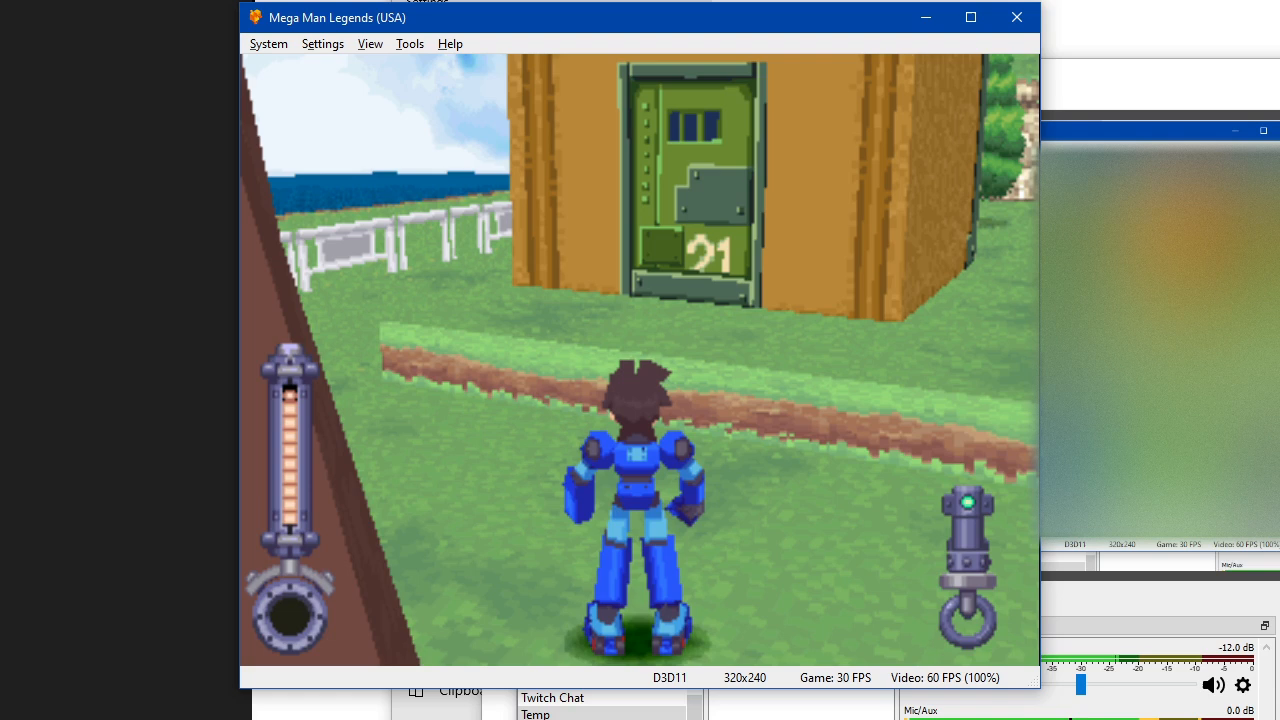
{"action": "left_click", "coordinate": [268, 43]}
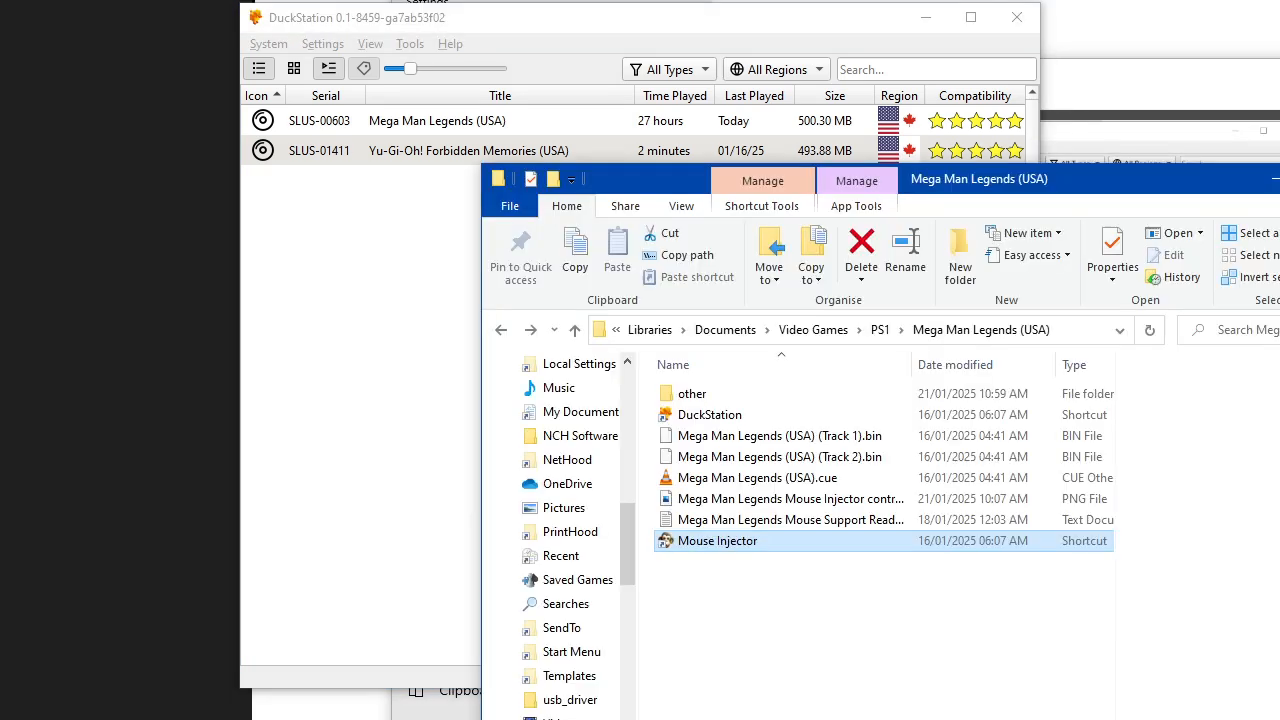
{"action": "mouse_move", "coordinate": [717, 540]}
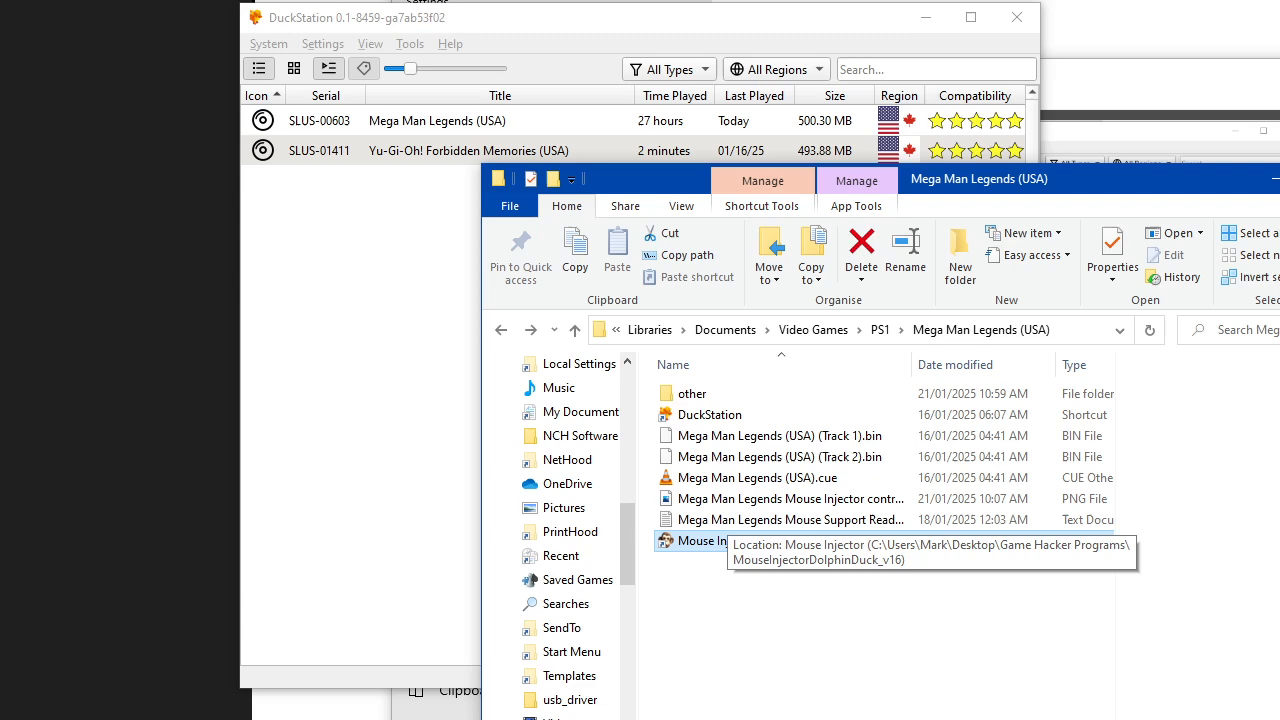
Step: Launch the Mouse Injector shortcut from the Mega Man Legends (USA) folder
{"action": "double_click", "coordinate": [717, 540]}
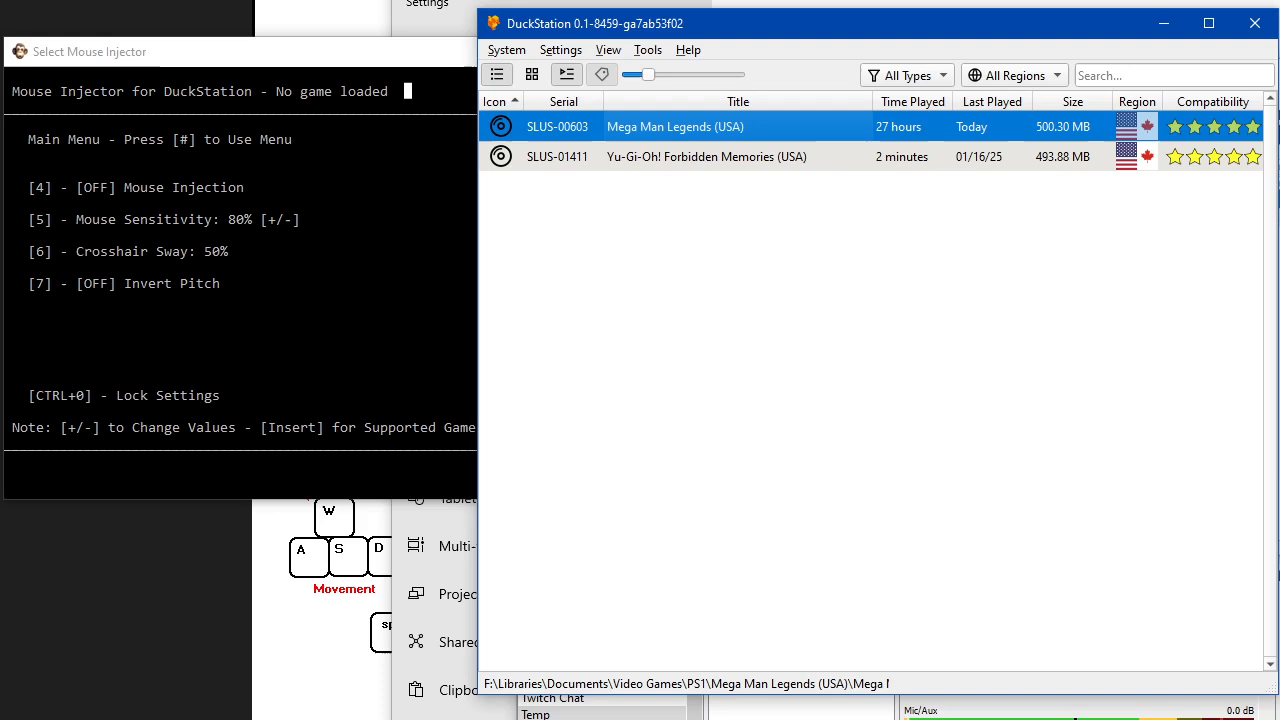
Step: Start Mega Man Legends (USA) and toggle Mouse Injection ON with key 4
{"action": "double_click", "coordinate": [675, 126]}
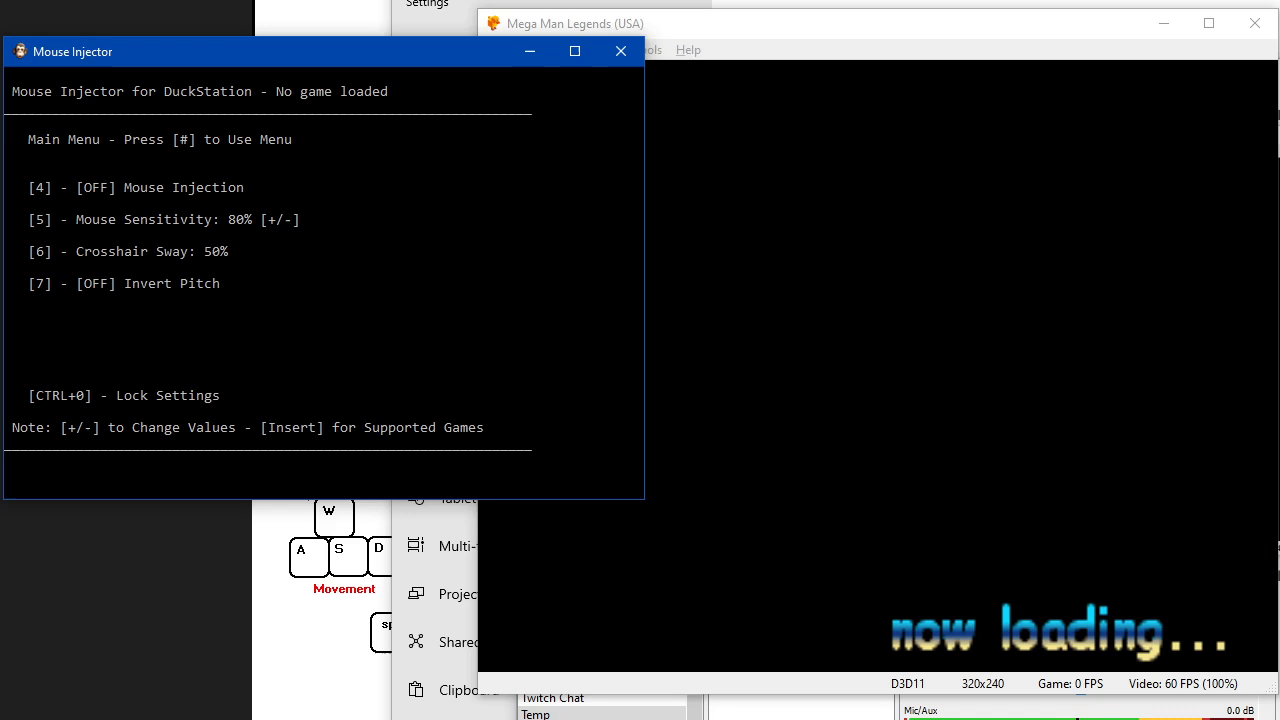
{"action": "key", "text": "4"}
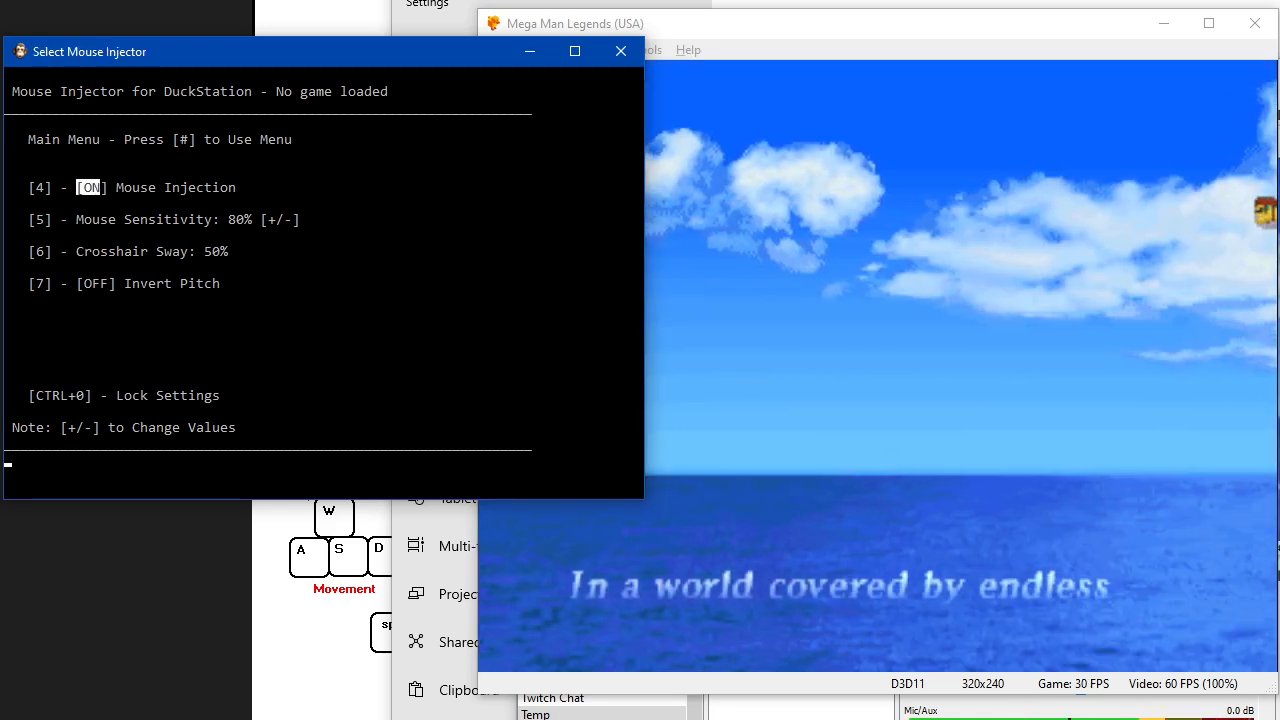
Step: Power off Mega Man Legends via System > Power Off Without Saving
{"action": "left_click", "coordinate": [506, 49]}
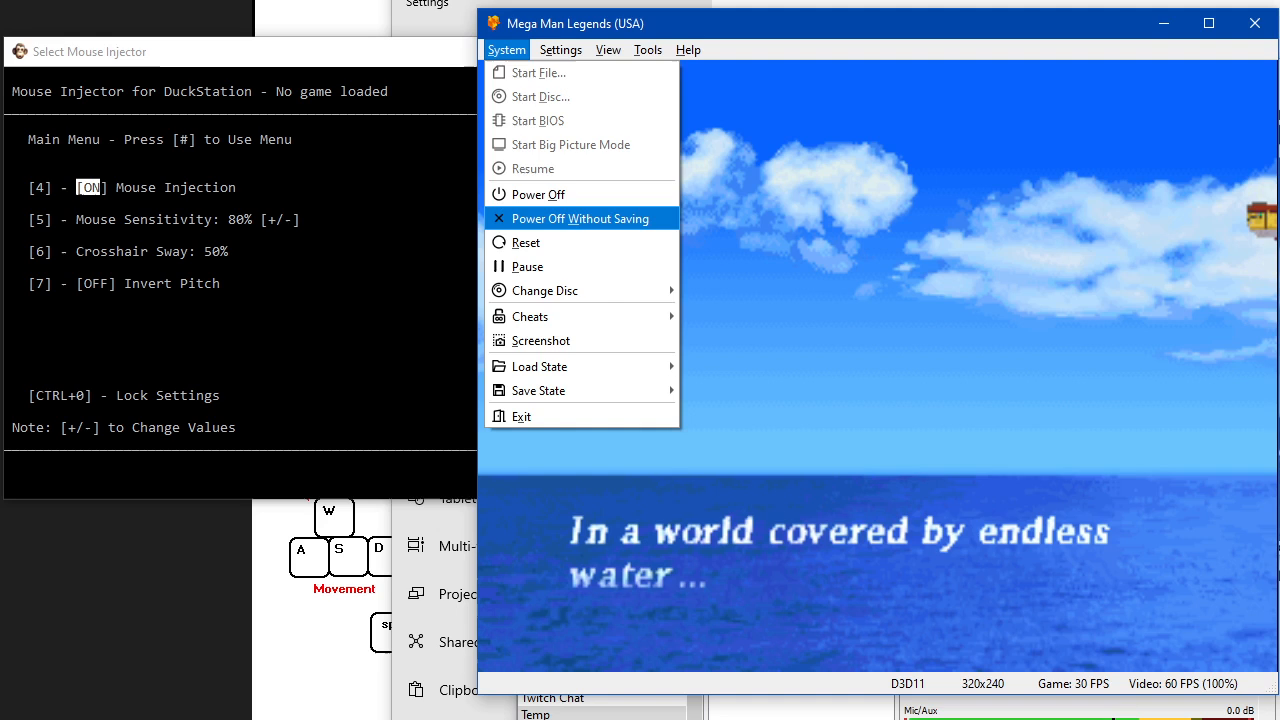
{"action": "left_click", "coordinate": [578, 218]}
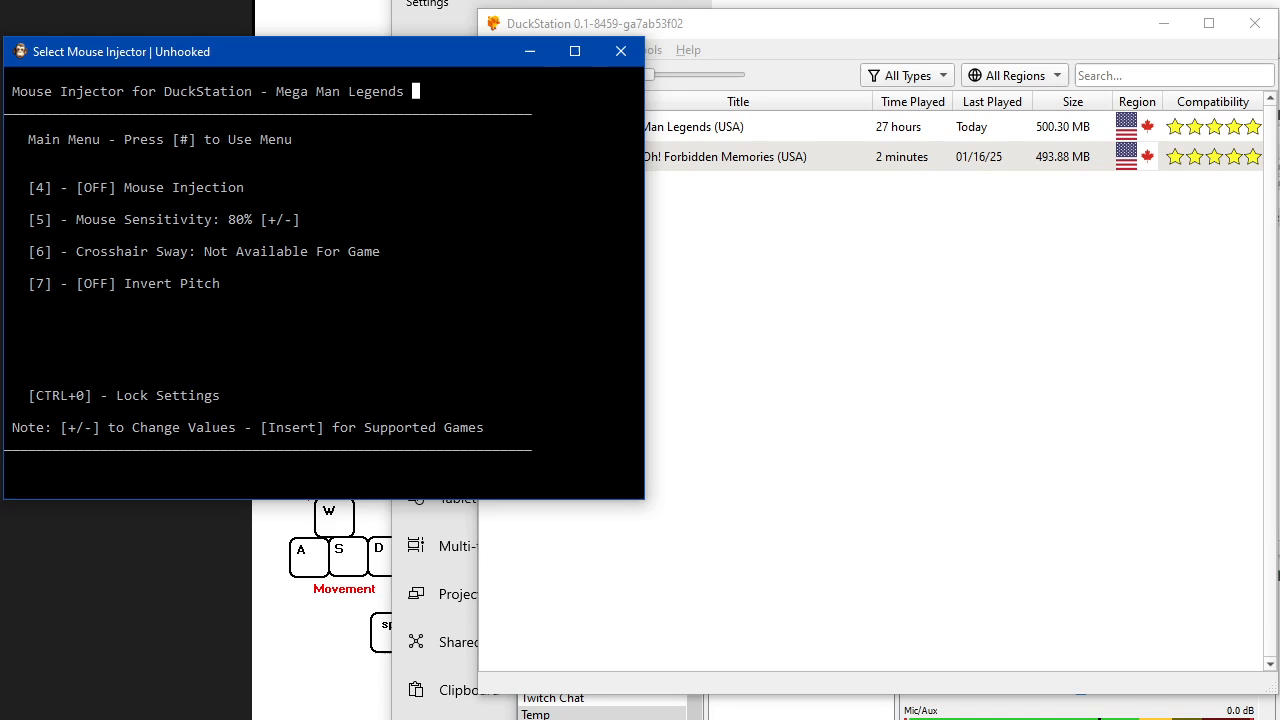
Step: Relaunch Mega Man Legends, then toggle Mouse Injection on and off in the console
{"action": "left_click", "coordinate": [900, 23]}
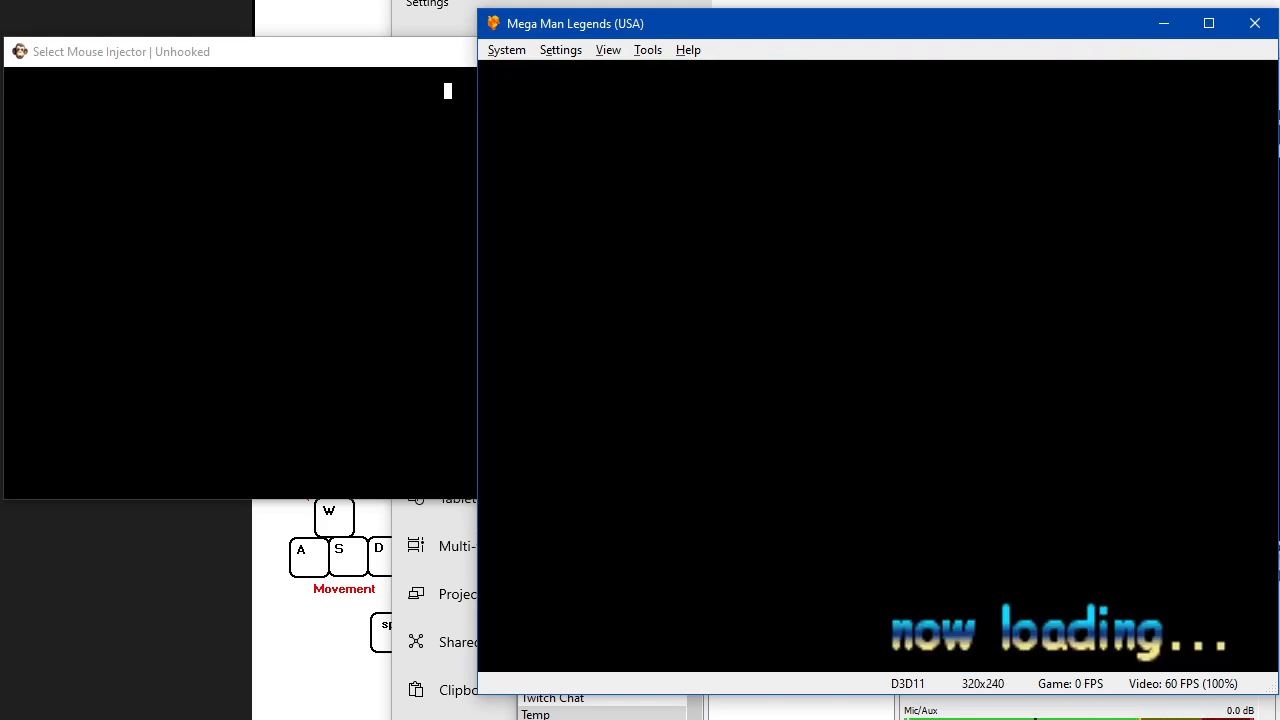
{"action": "left_click", "coordinate": [120, 51]}
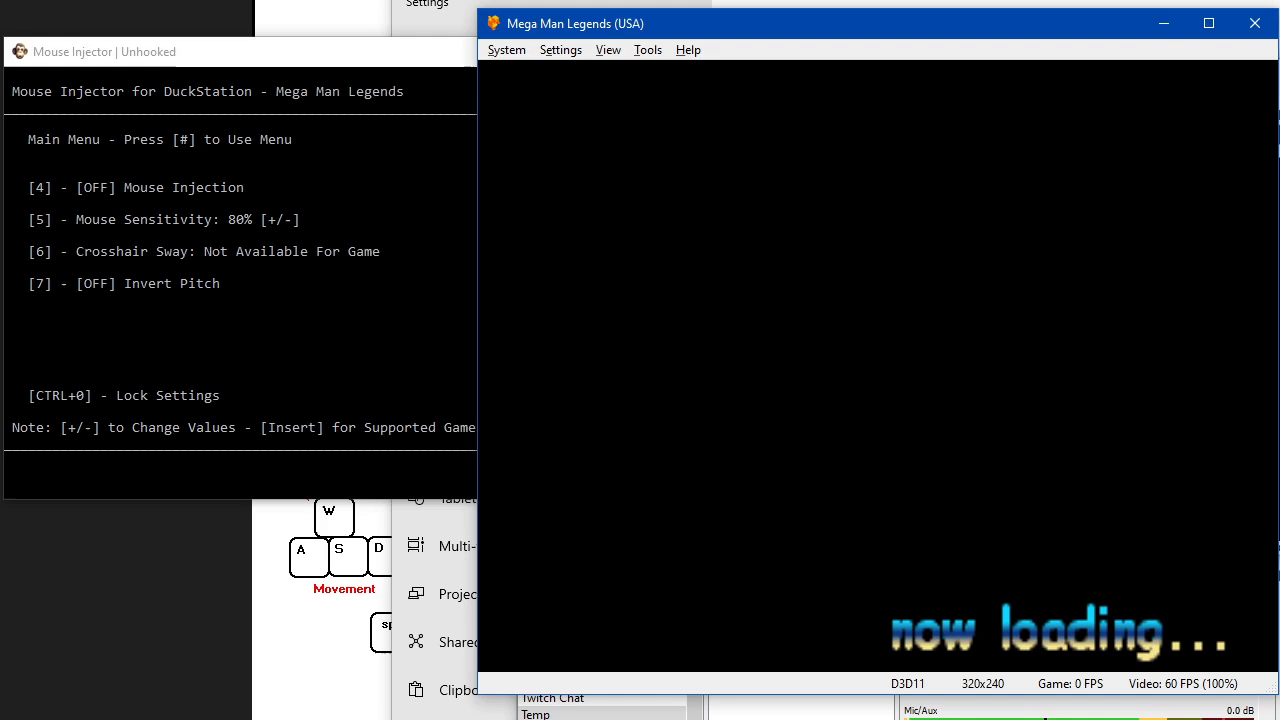
{"action": "key", "text": "4"}
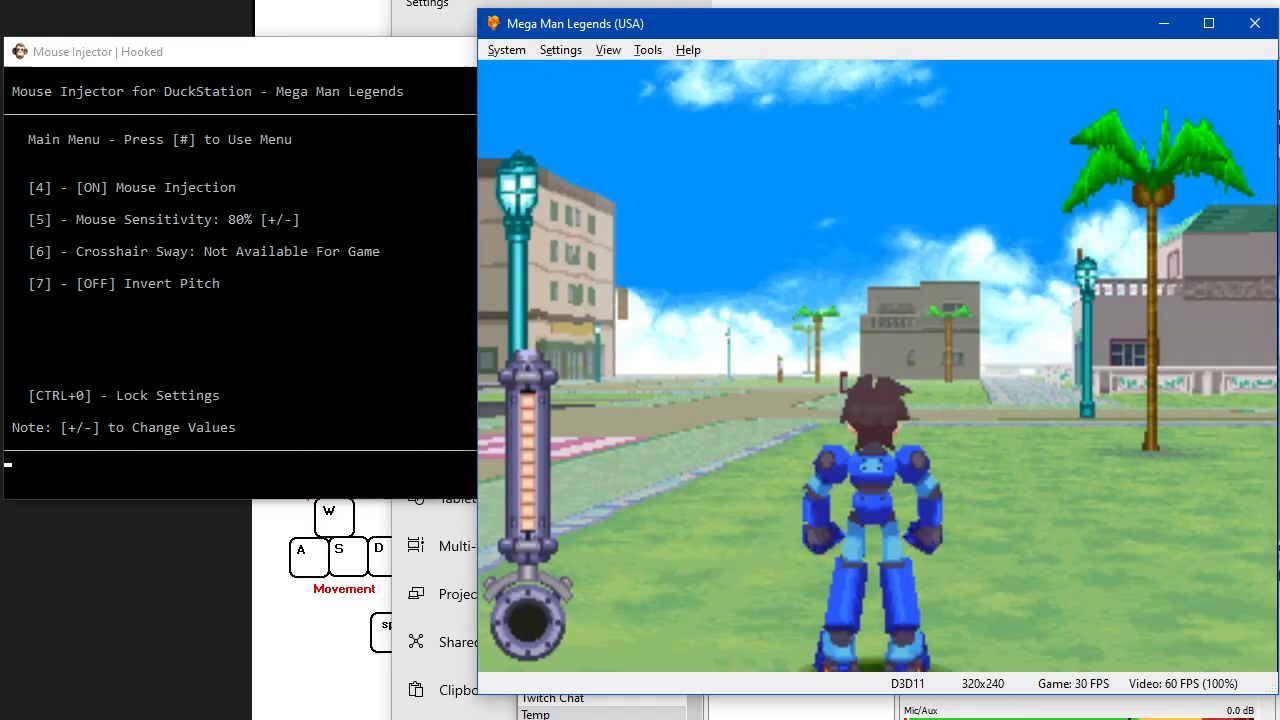
{"action": "key", "text": "4"}
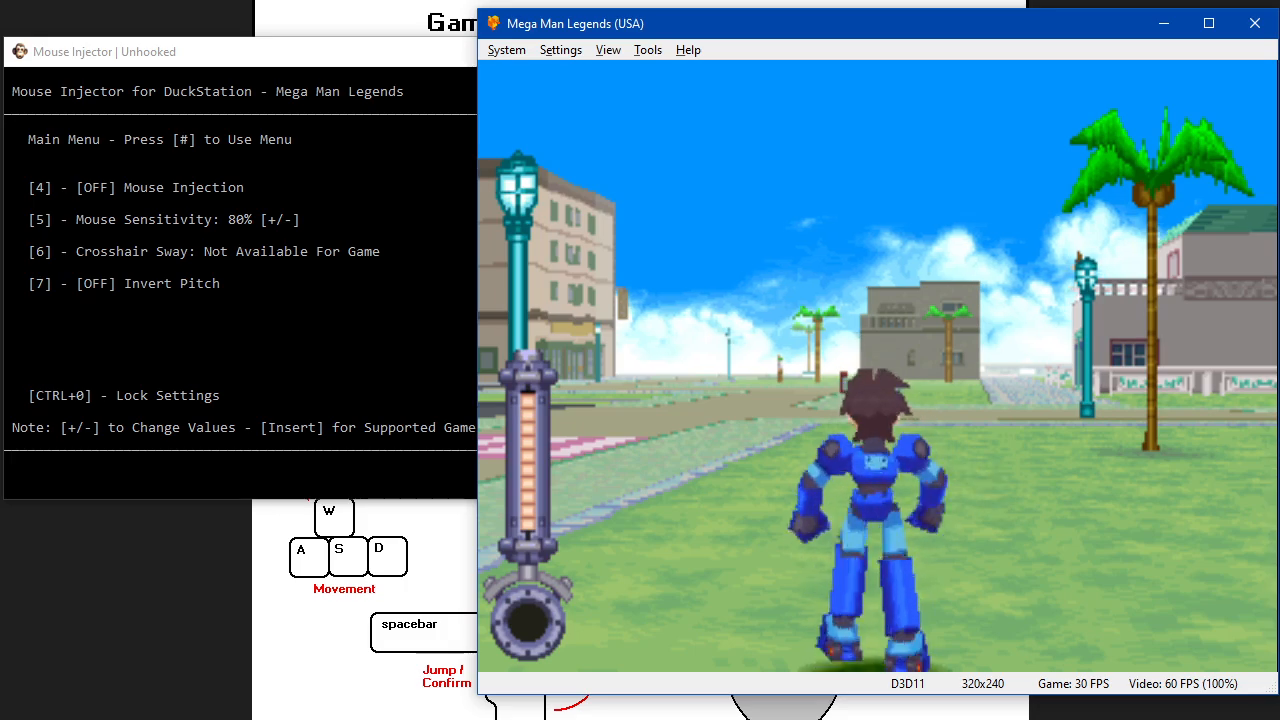
Step: Play in town, then turn Mouse Injection back on with key 4
{"action": "key", "text": "4"}
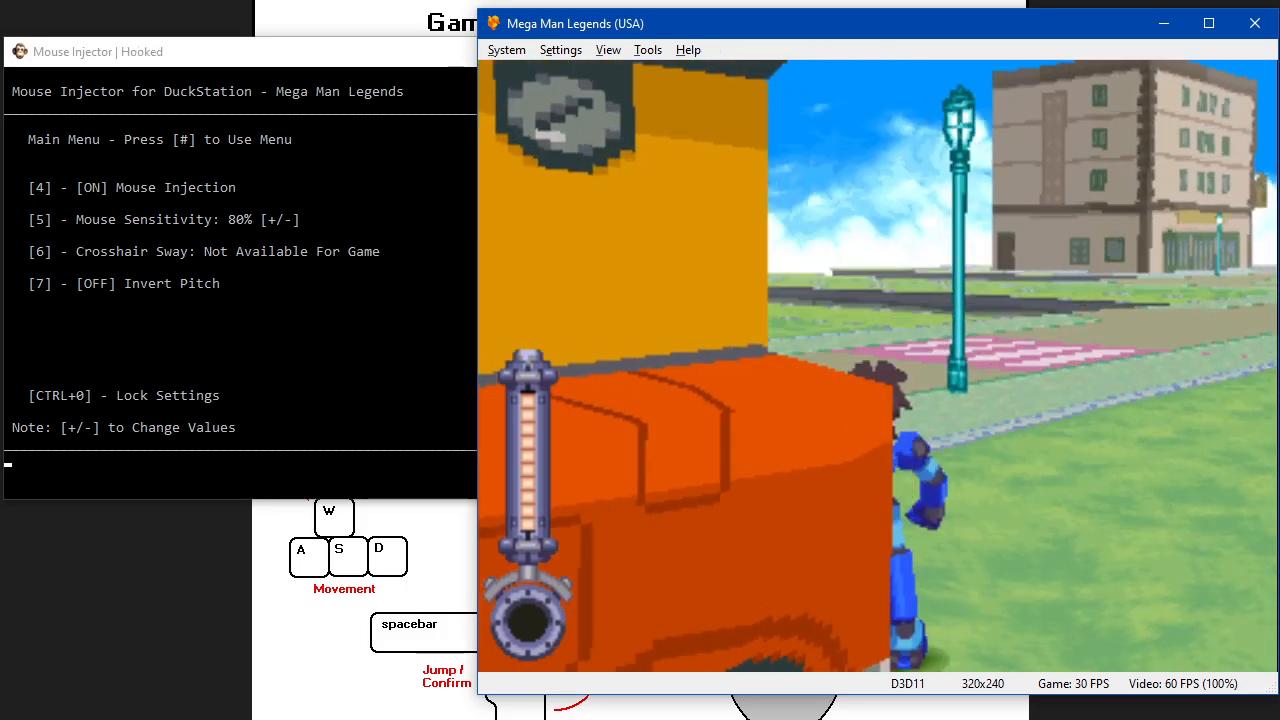